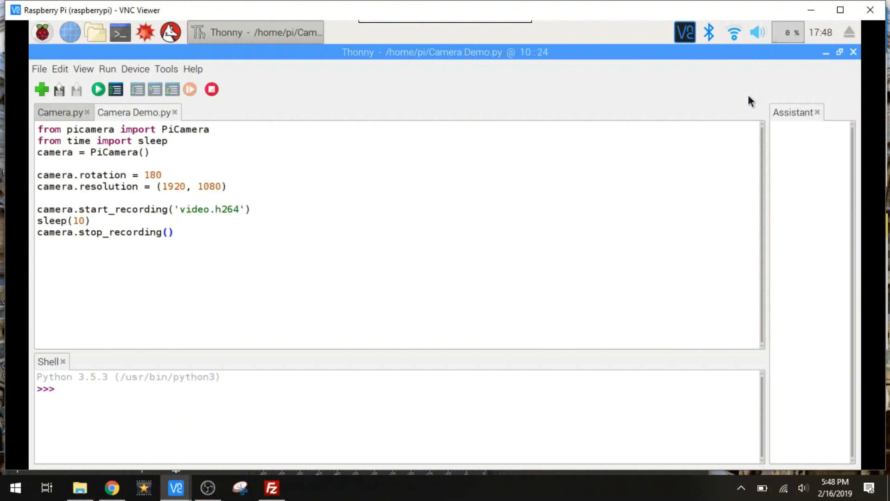
- Check the camera setting in Raspberry Pi Configuration's Interfaces, closing without changes
click(175, 232)
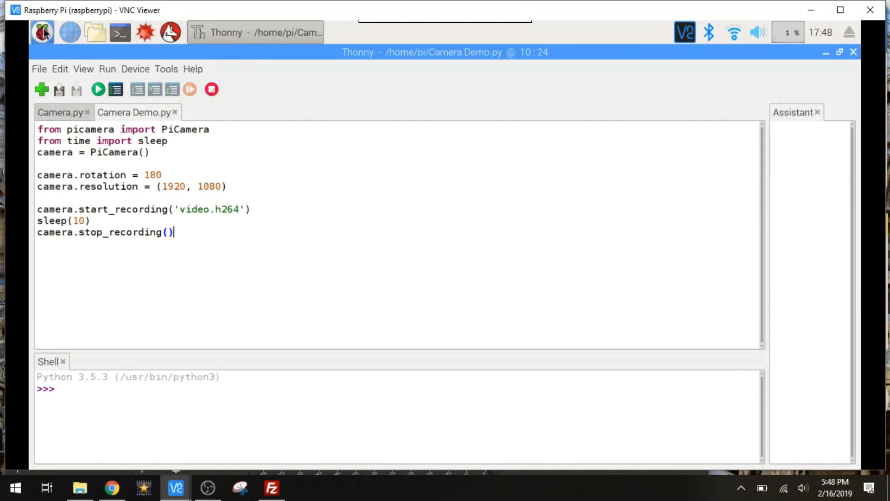
click(41, 33)
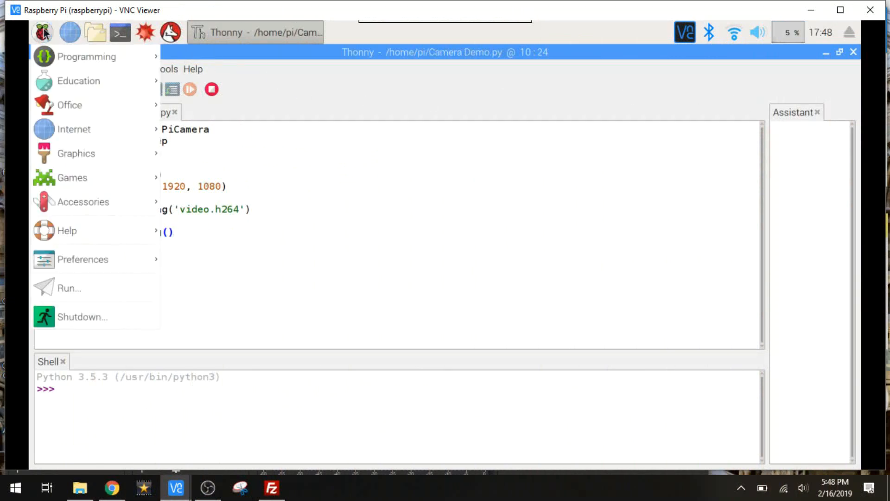
click(83, 258)
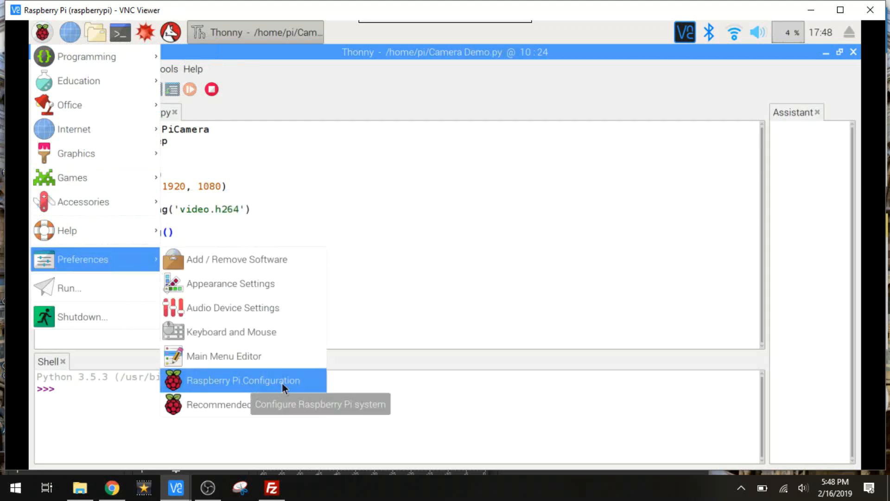
mouse_move(299, 387)
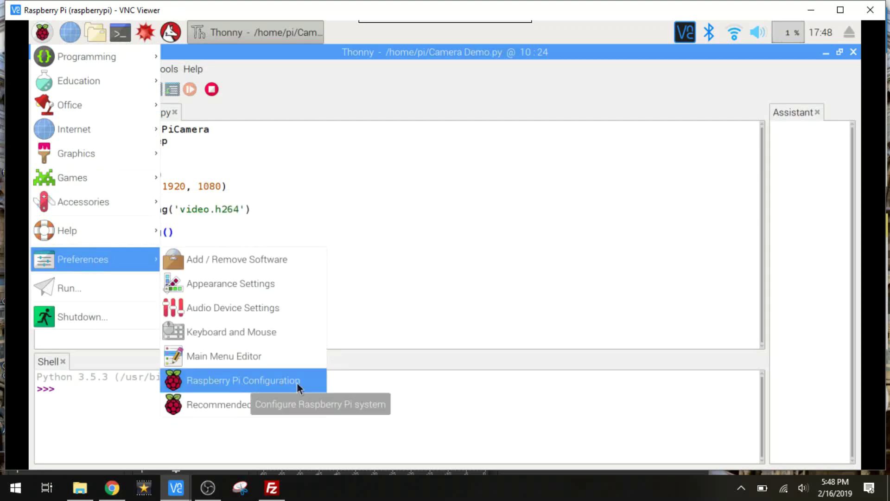
click(243, 380)
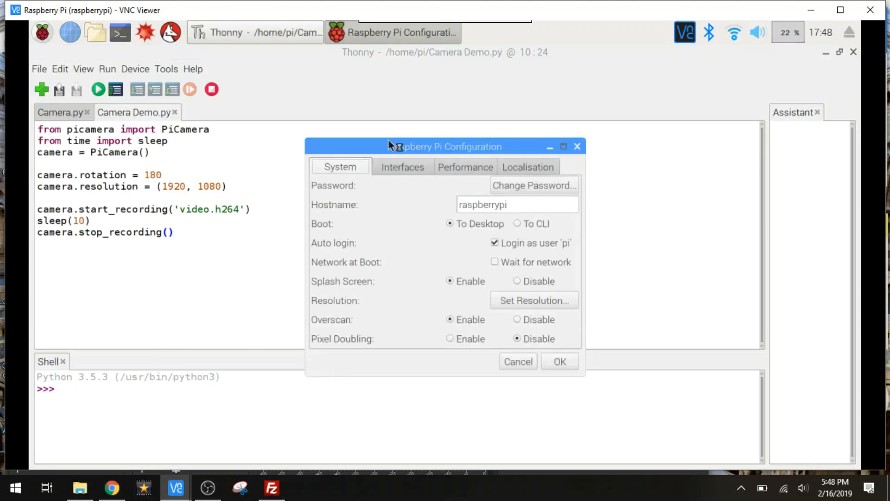
click(402, 166)
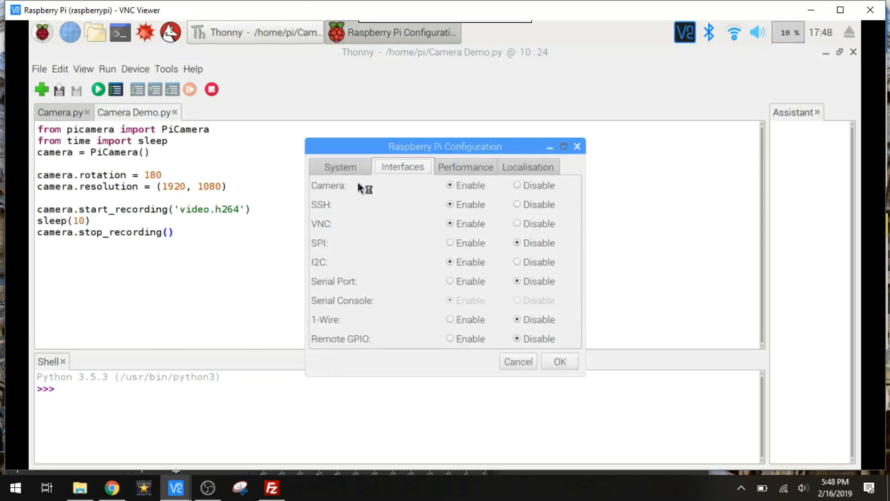
mouse_move(450, 185)
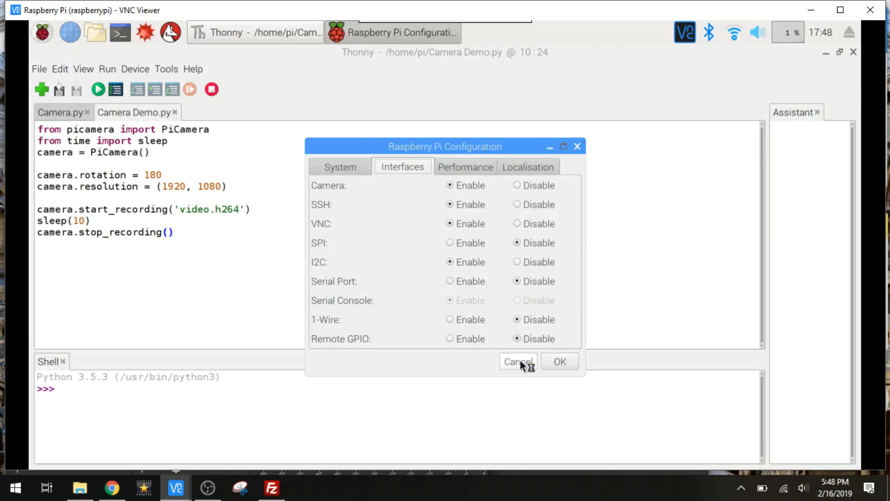
click(518, 362)
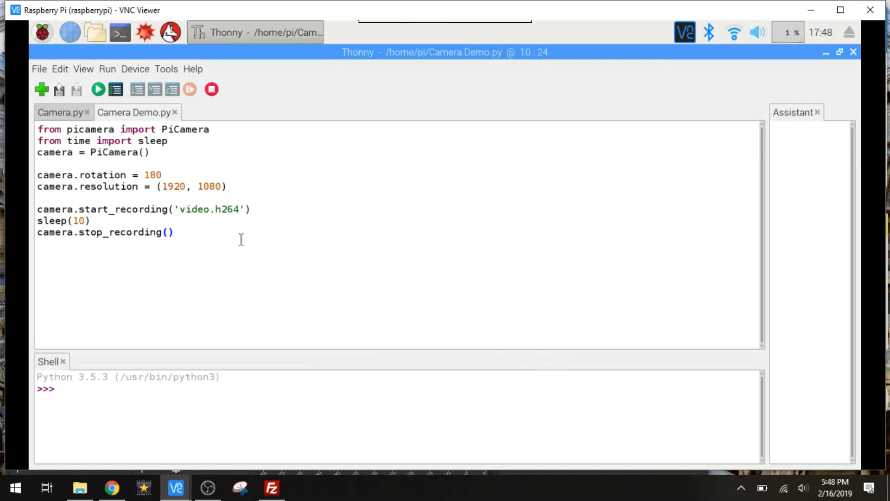
- Run Camera Demo.py to record the 10-second video, then open the file manager
click(189, 166)
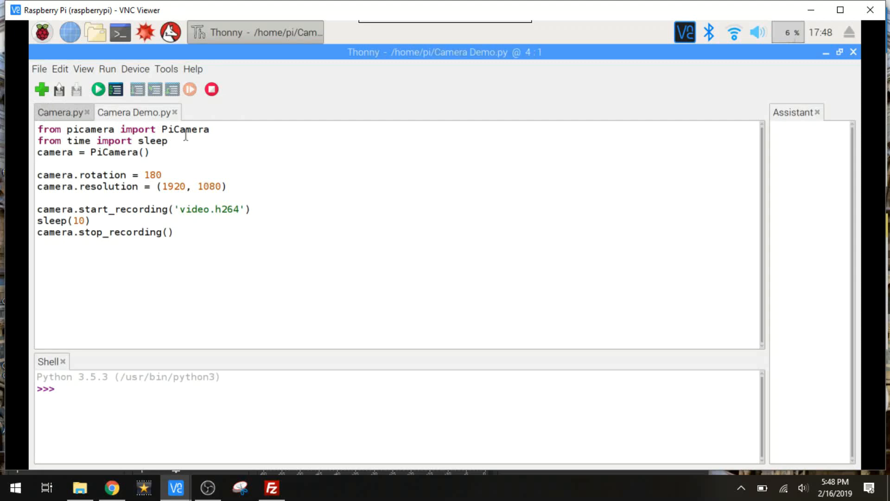
click(37, 164)
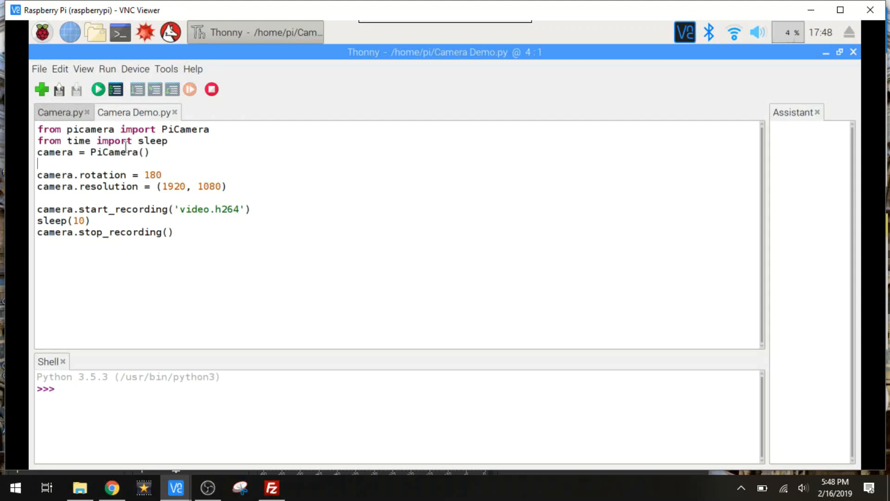
mouse_move(165, 153)
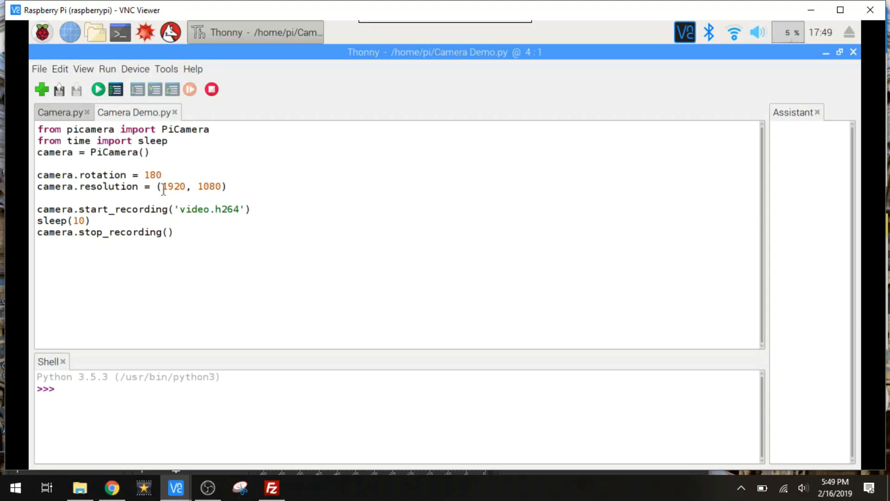
click(38, 163)
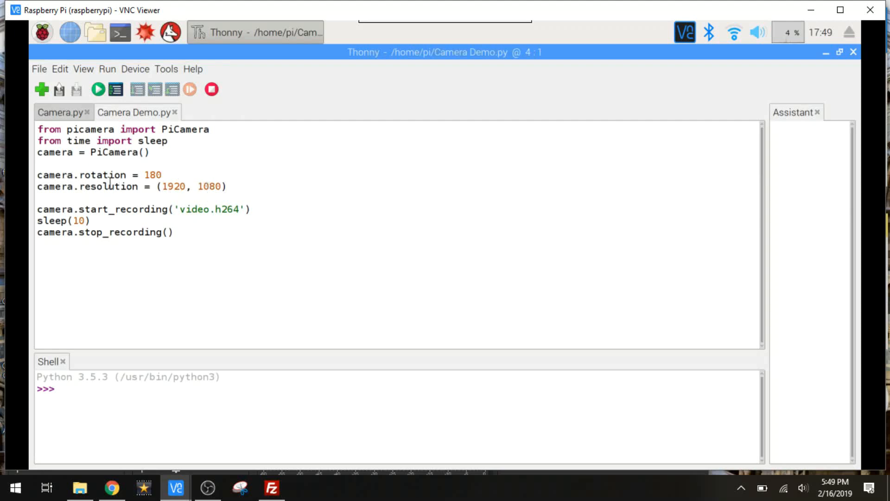
click(38, 164)
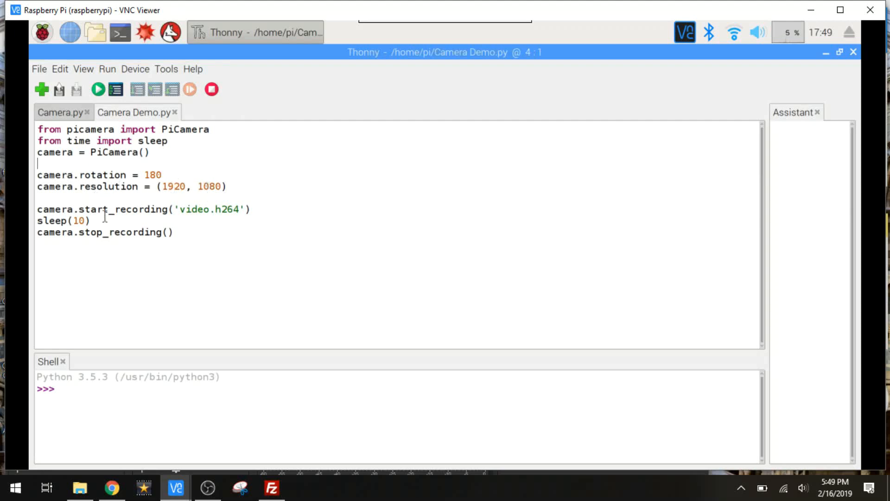
mouse_move(142, 212)
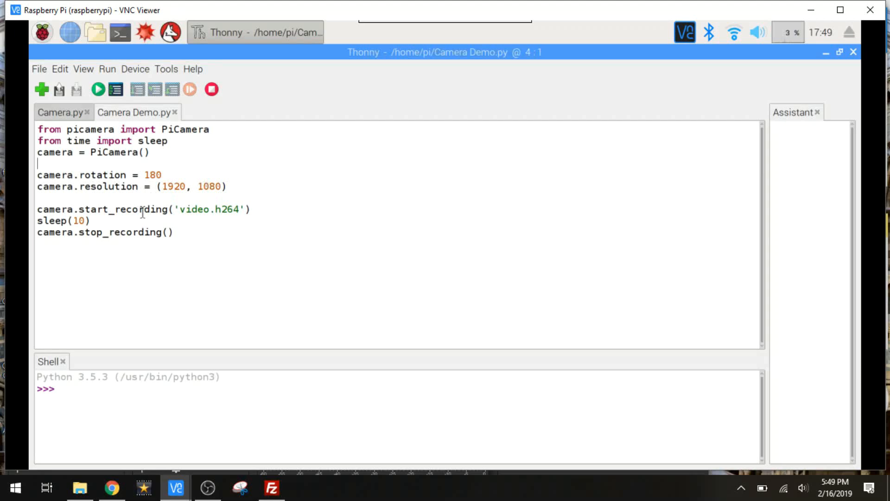
mouse_move(183, 220)
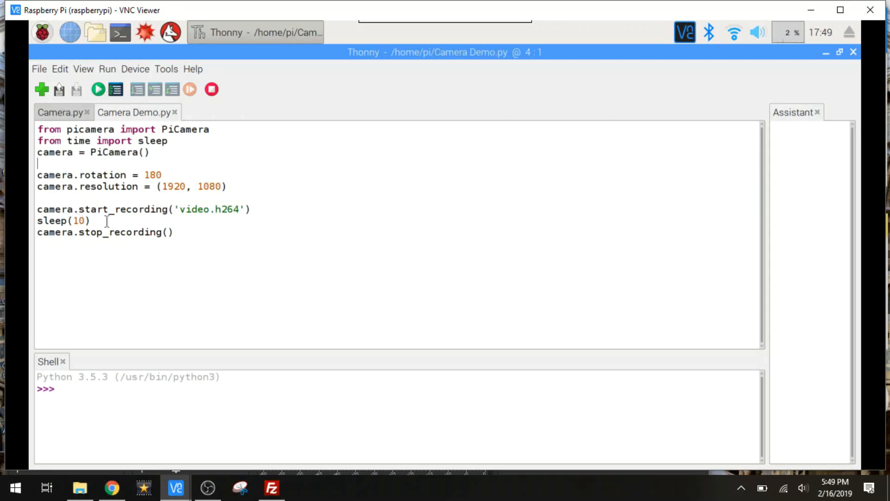
mouse_move(121, 239)
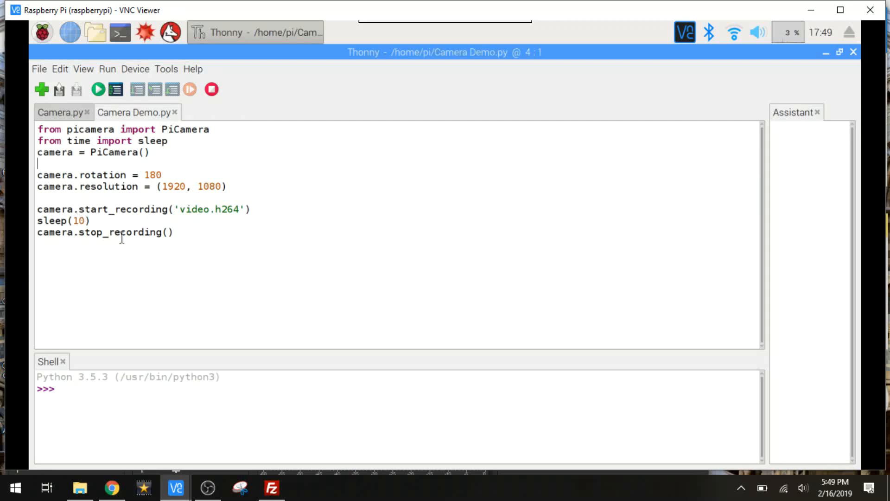
mouse_move(214, 211)
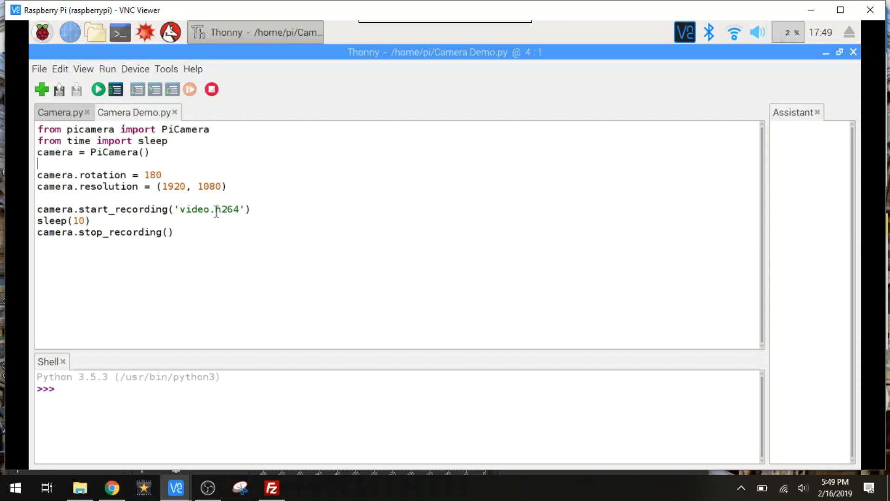
mouse_move(221, 219)
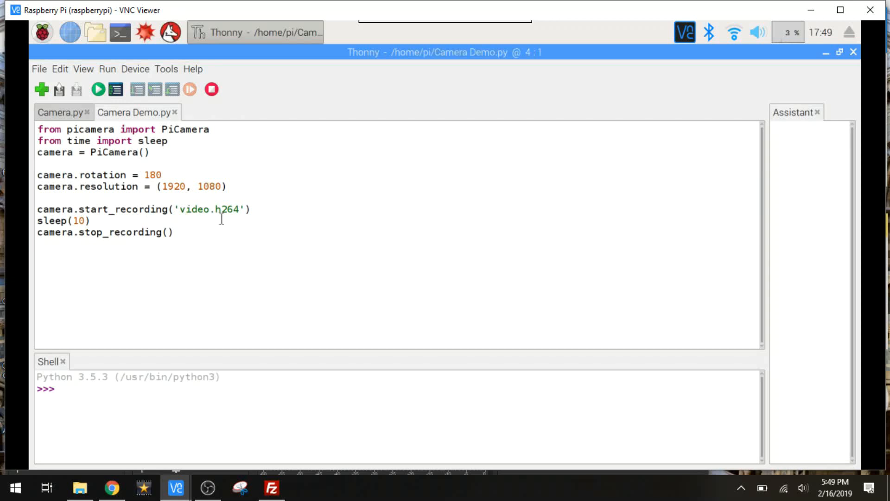
mouse_move(98, 89)
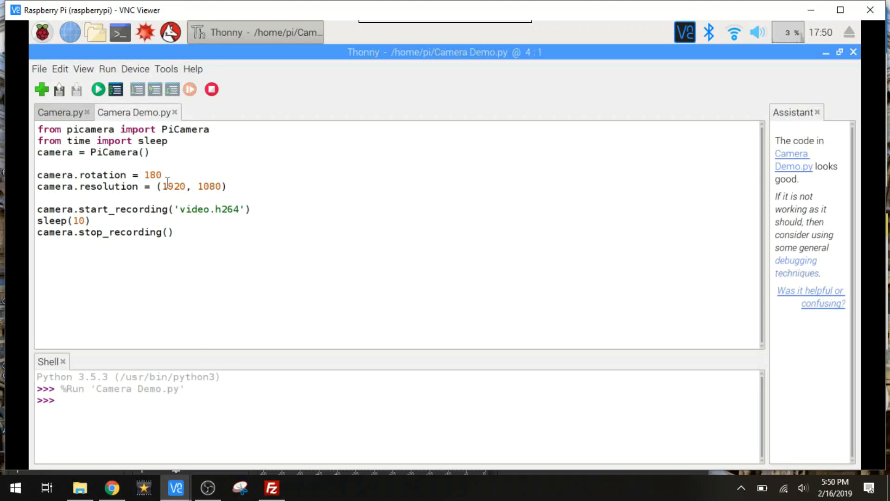
click(95, 33)
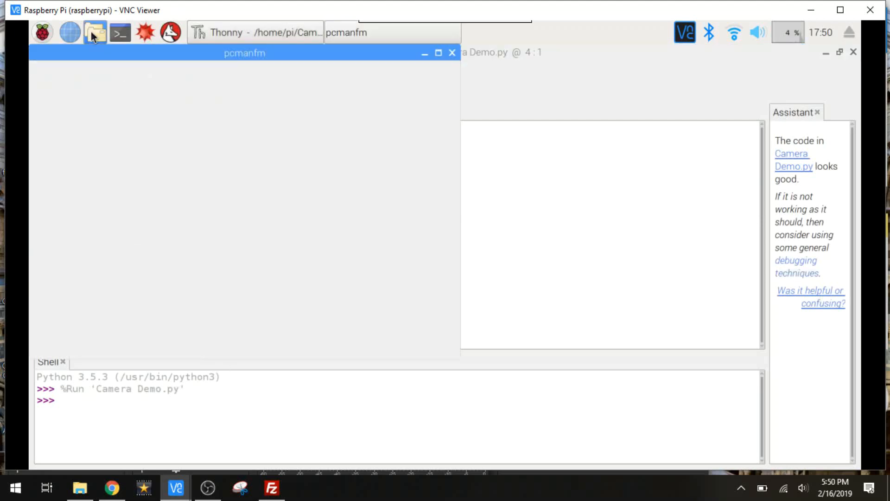
- Confirm video.h264 is in /home/pi, then close PCManFM
click(94, 32)
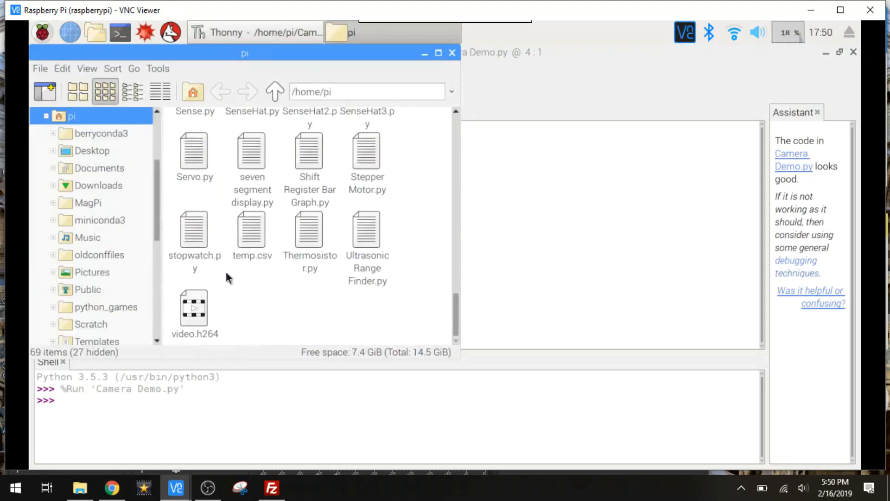
mouse_move(190, 333)
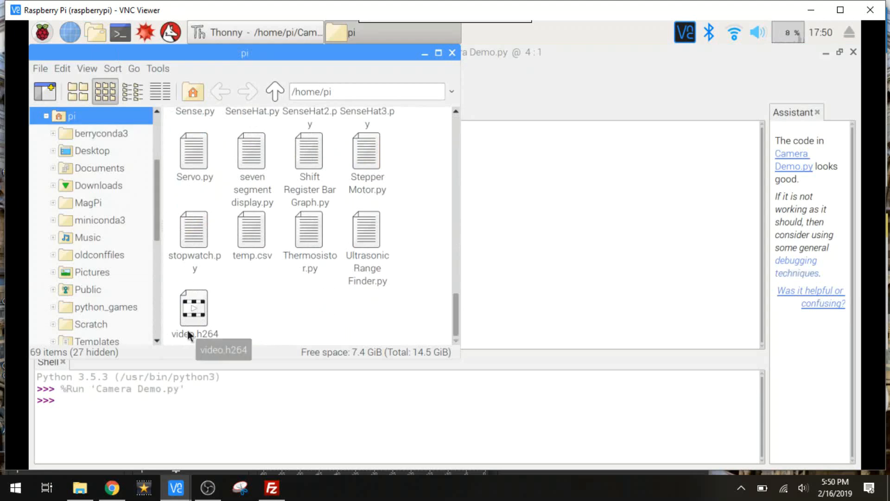
mouse_move(404, 284)
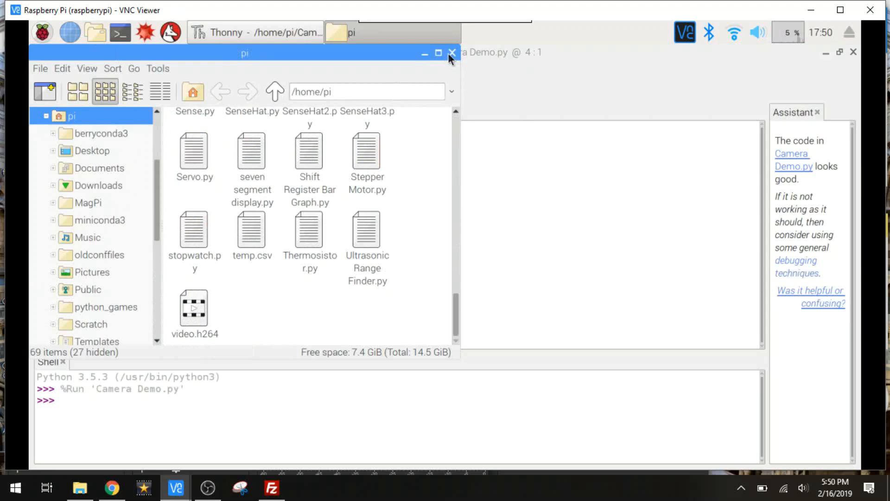
click(452, 53)
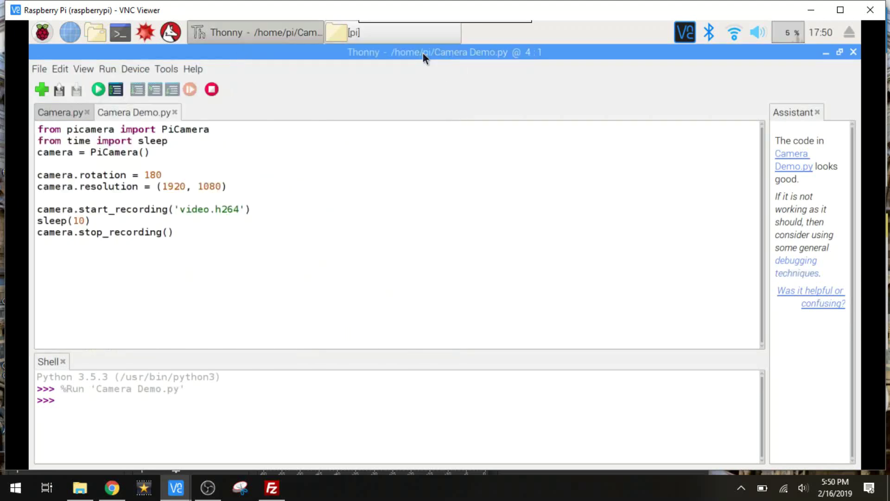
mouse_move(271, 487)
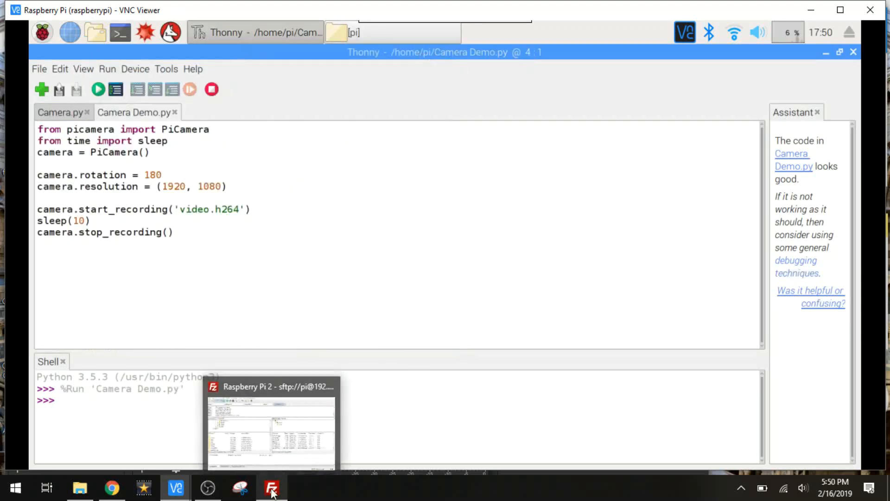
- Refresh the Pi's remote listing in FileZilla and download video.h264 locally
click(271, 487)
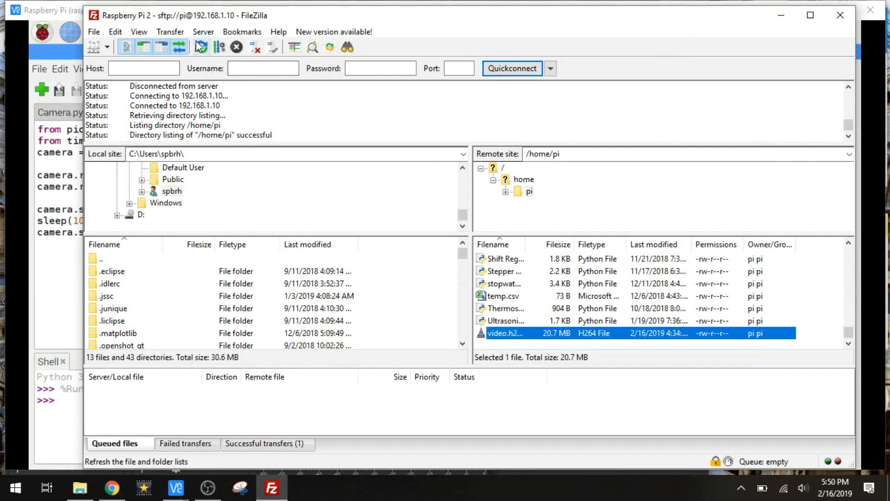
click(201, 47)
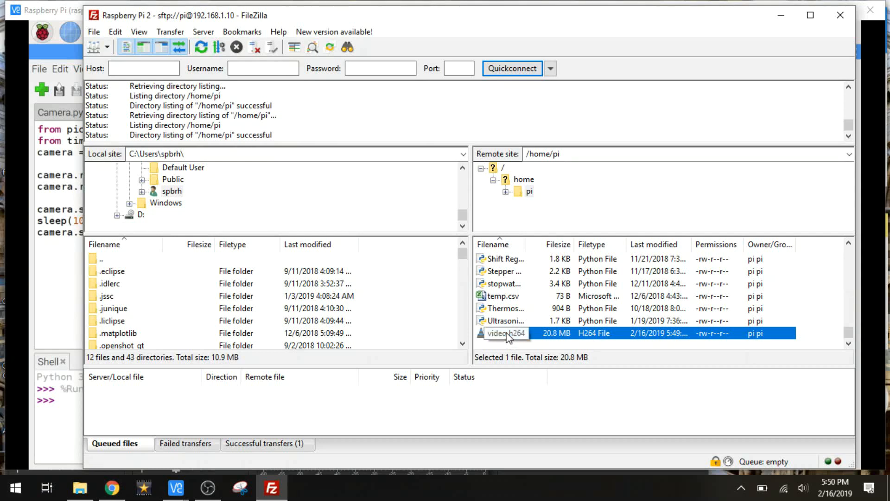
double_click(505, 334)
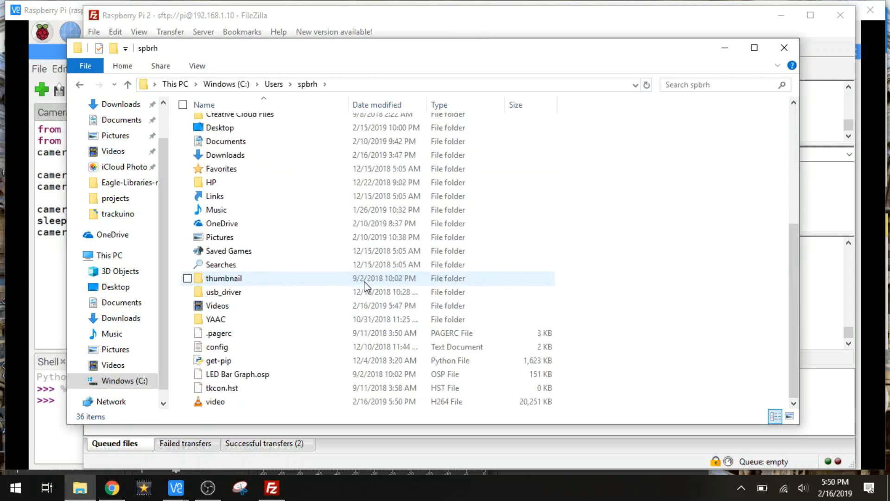
- Select the downloaded video.h264 in the user folder and open it
click(214, 402)
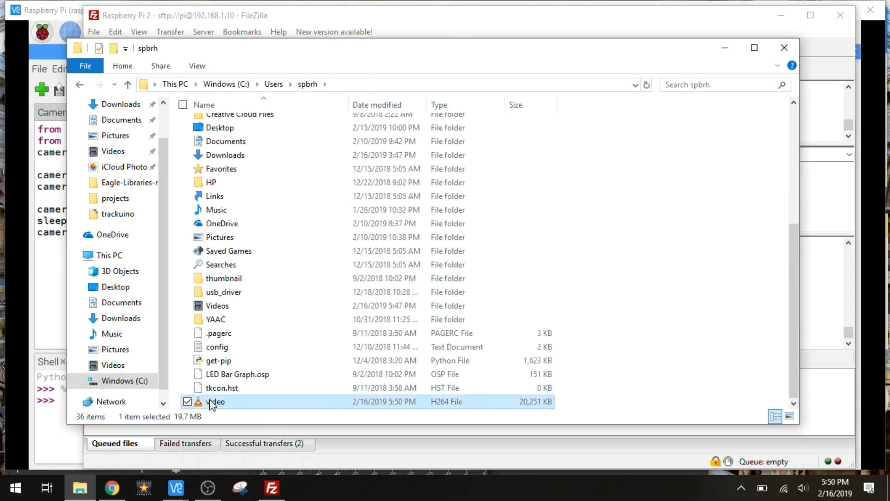
double_click(215, 401)
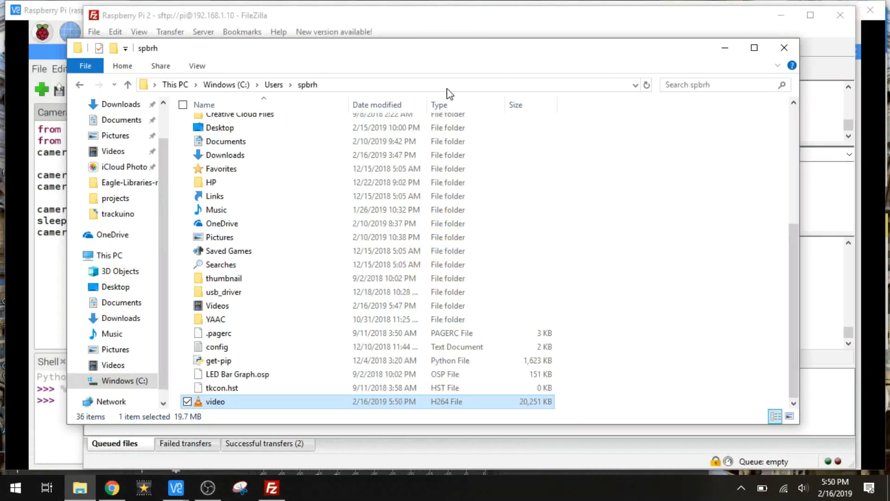
mouse_move(177, 487)
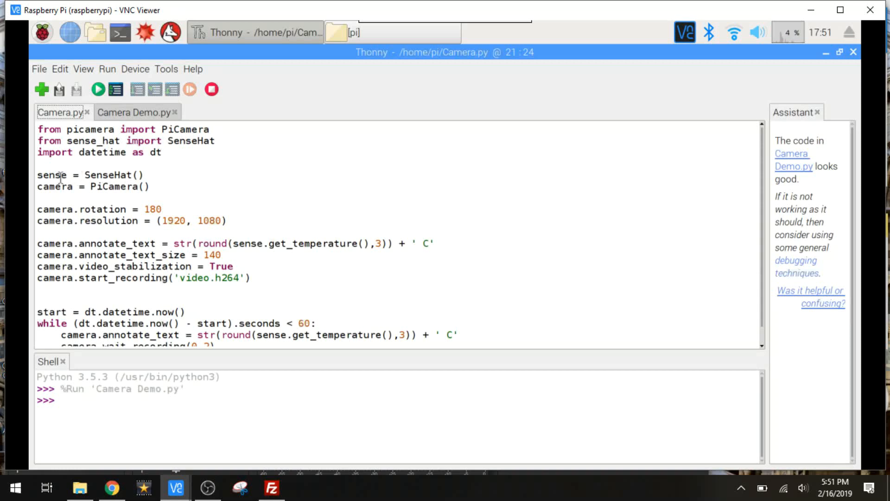
mouse_move(82, 205)
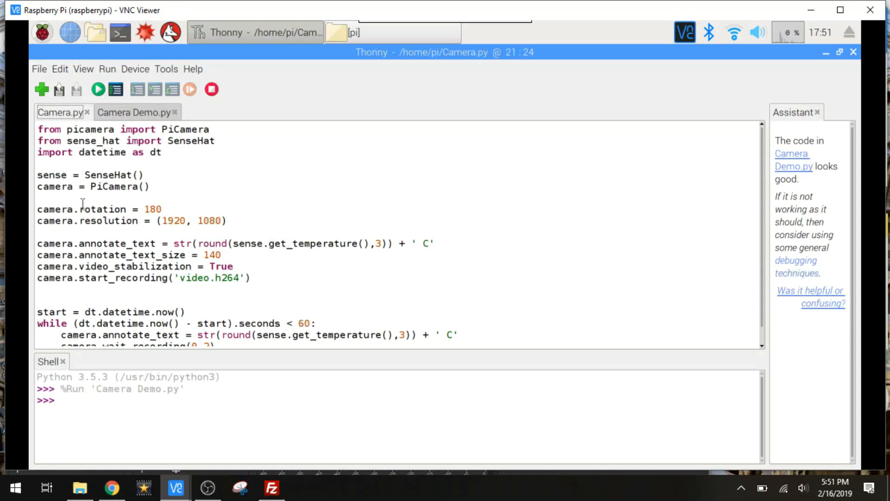
mouse_move(222, 220)
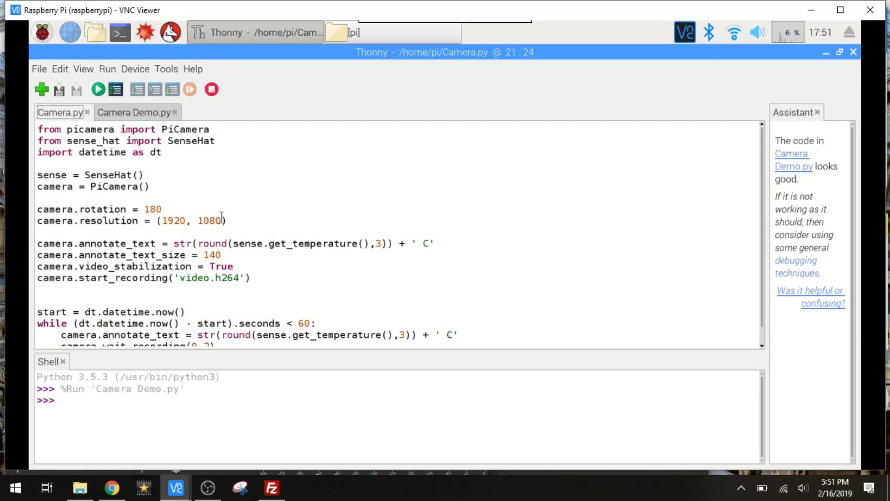
- Scroll through Camera.py to review its 1080p recording and temperature overlay code
scroll(down, 3)
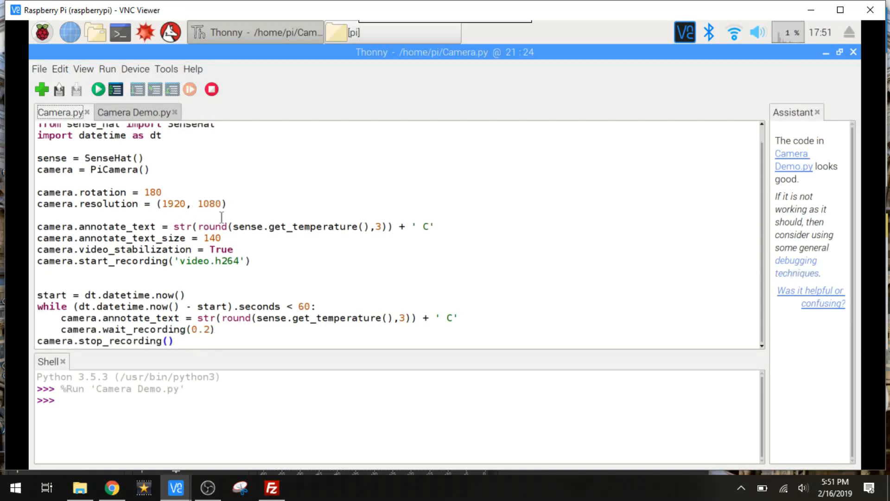
mouse_move(255, 232)
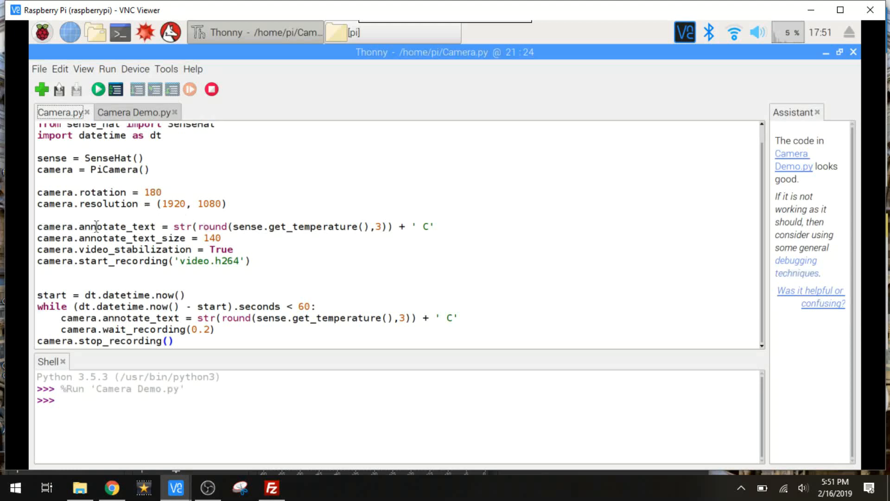
mouse_move(193, 226)
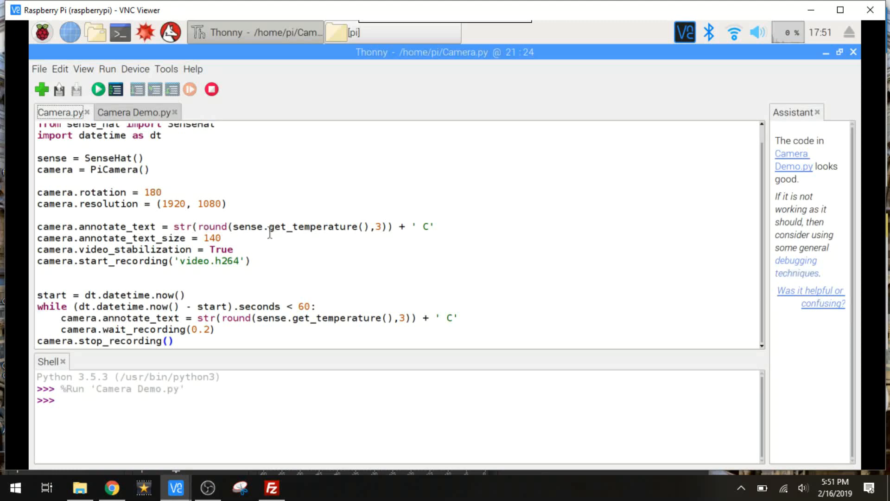
mouse_move(381, 227)
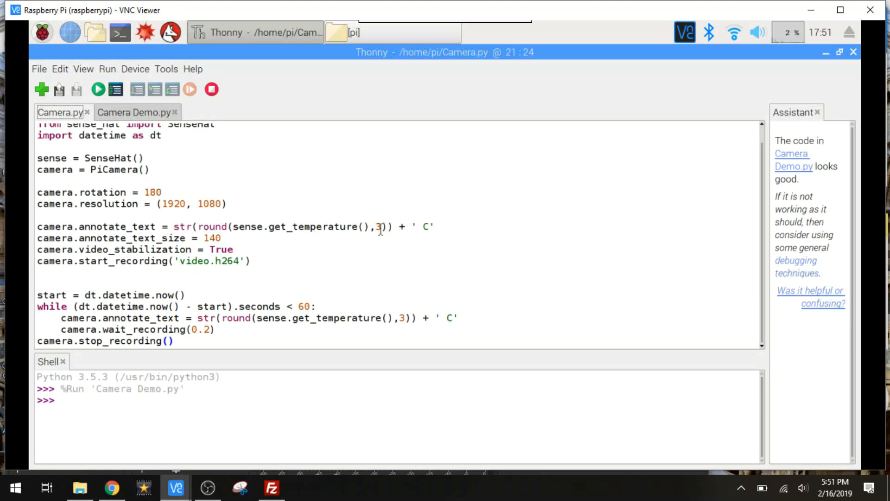
mouse_move(423, 226)
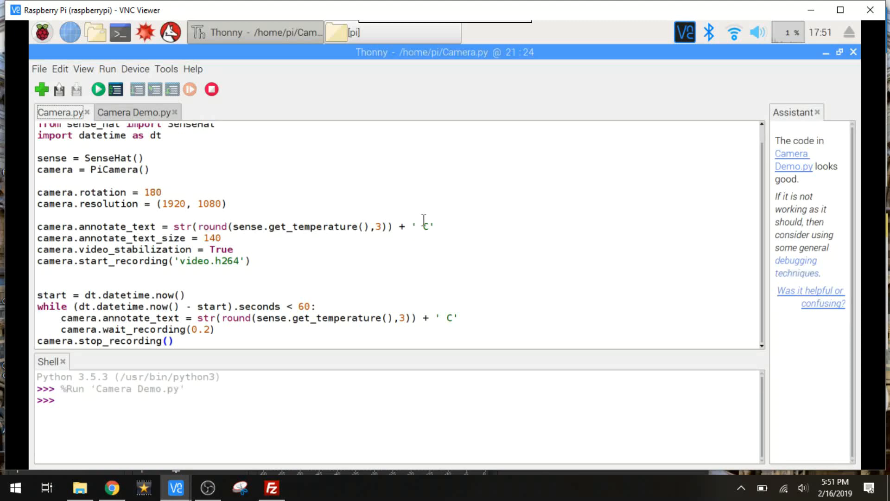
mouse_move(147, 219)
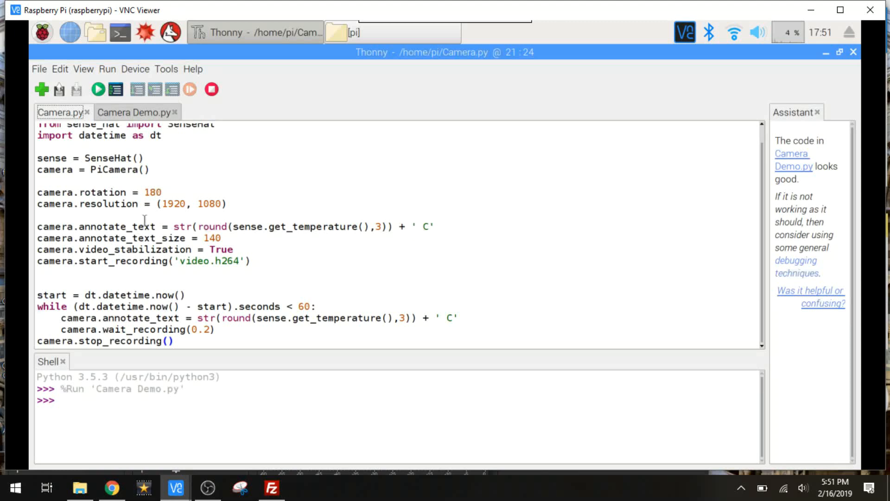
click(223, 238)
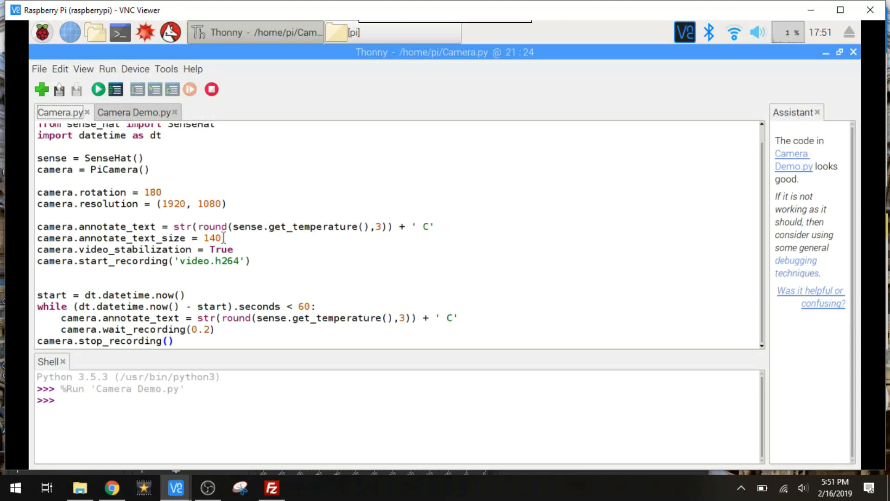
click(234, 249)
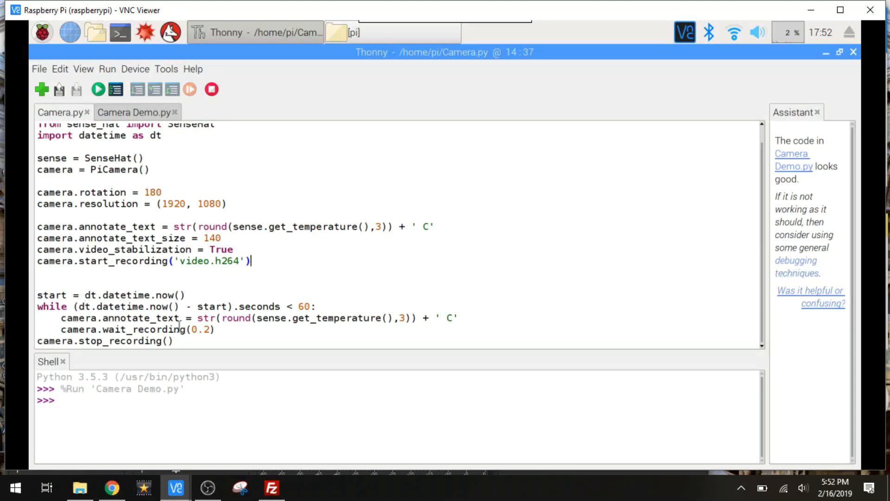
mouse_move(136, 306)
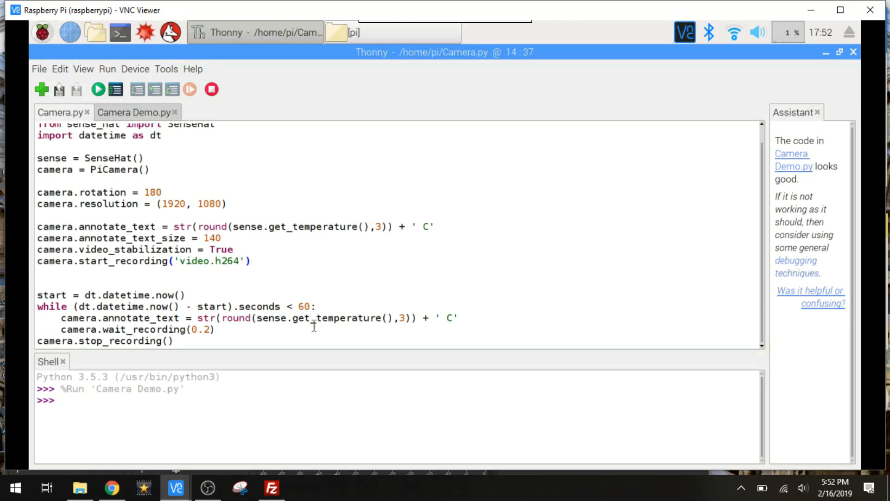
click(253, 261)
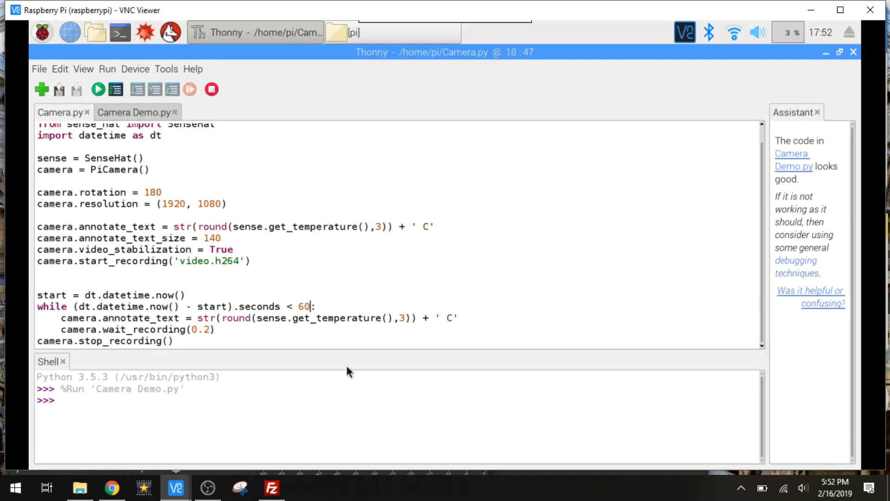
- Change the while loop duration from 60 to 10 seconds and run Camera.py
text(1)
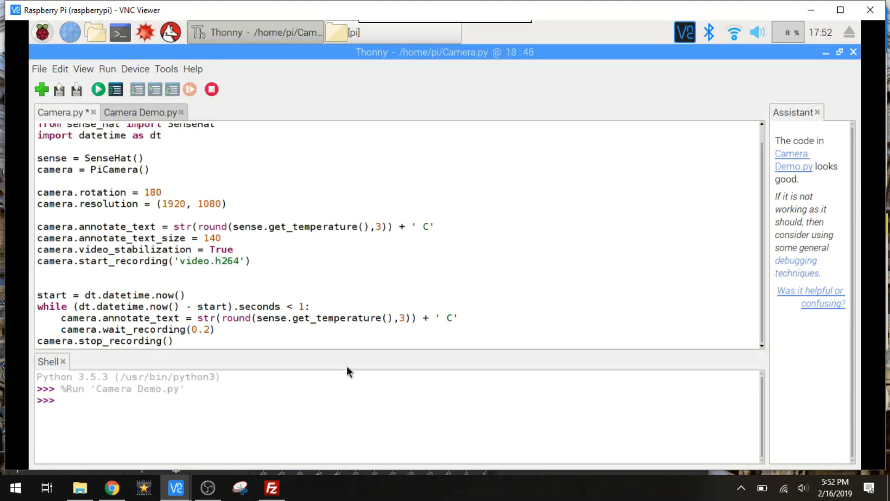
text(0)
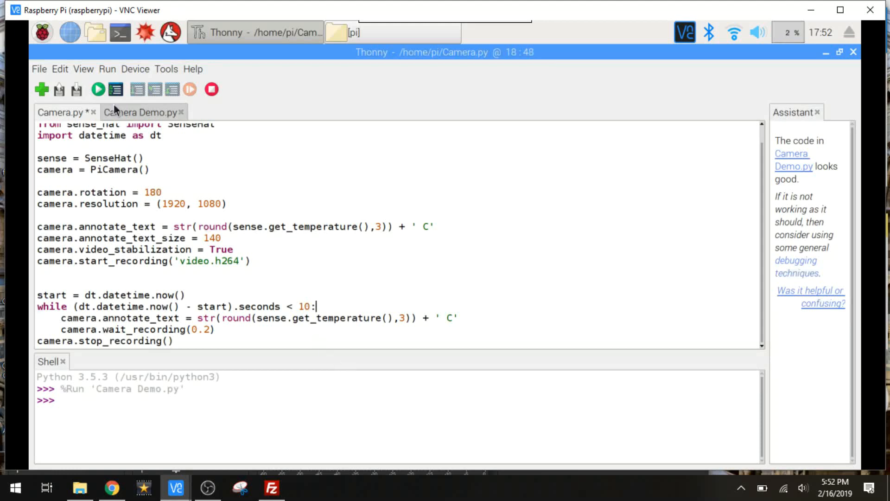
mouse_move(98, 90)
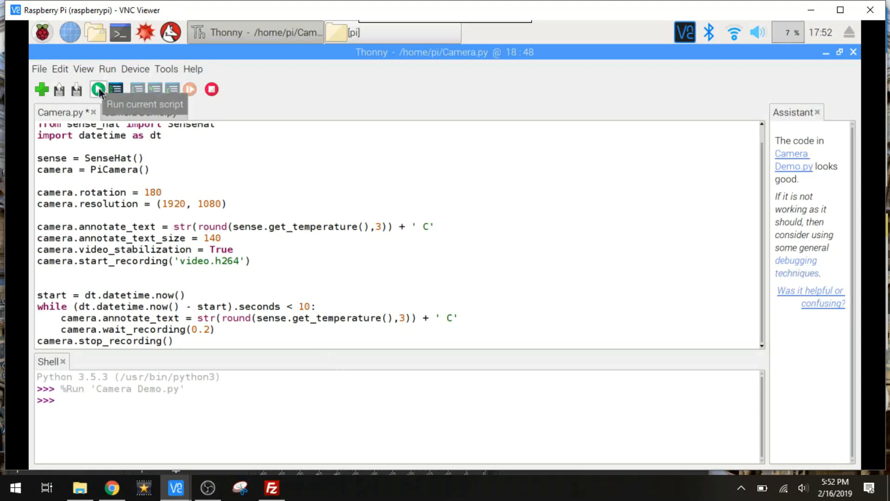
click(98, 89)
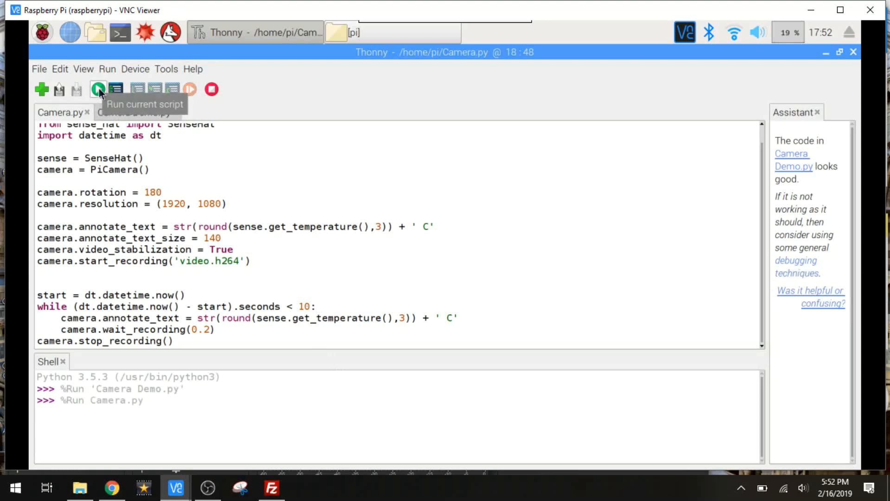
click(98, 89)
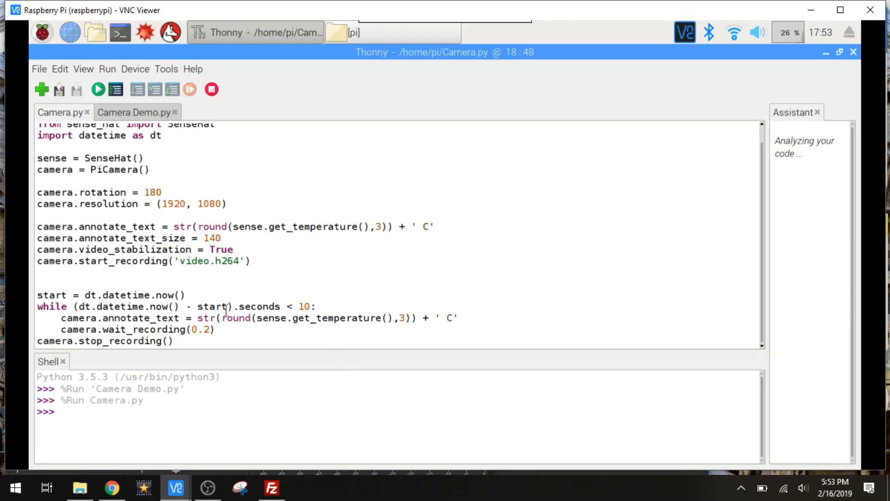
mouse_move(79, 488)
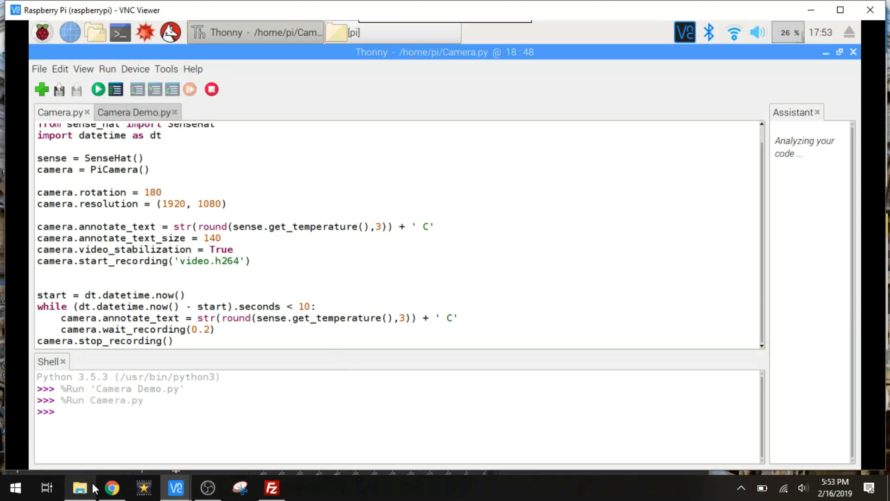
- Refresh FileZilla and download the new video.h264, overwriting the older local copy
click(271, 487)
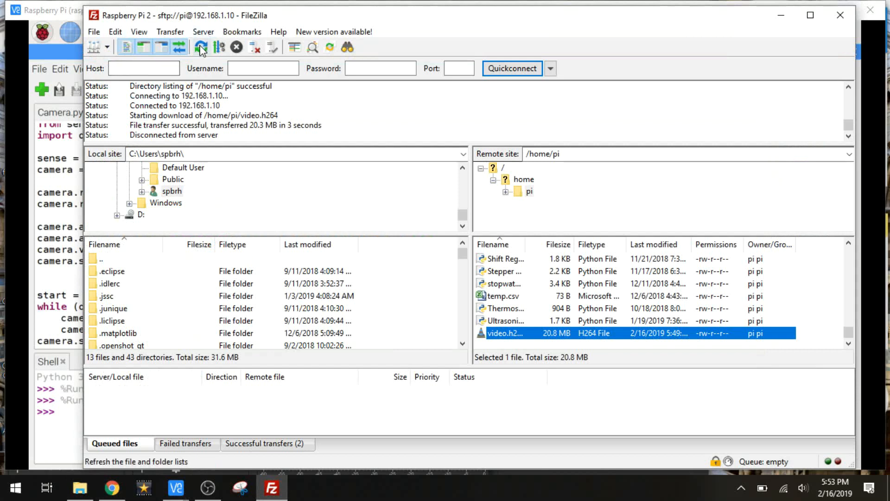
click(201, 47)
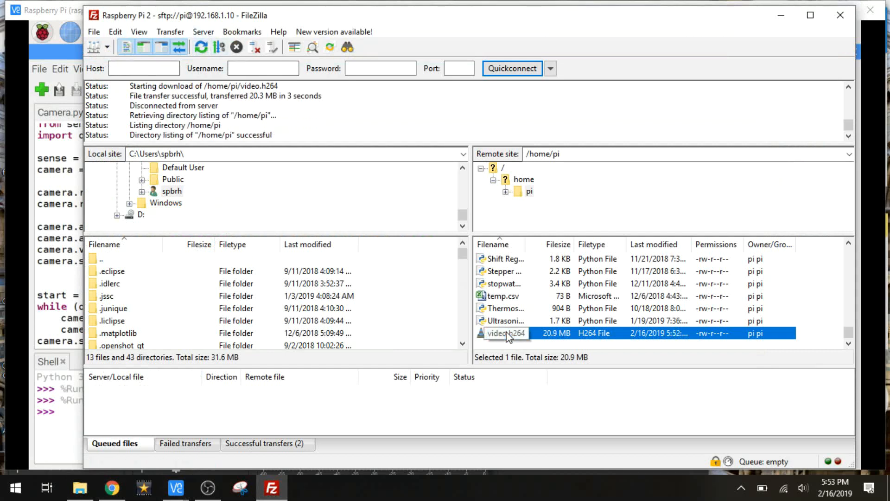
double_click(504, 333)
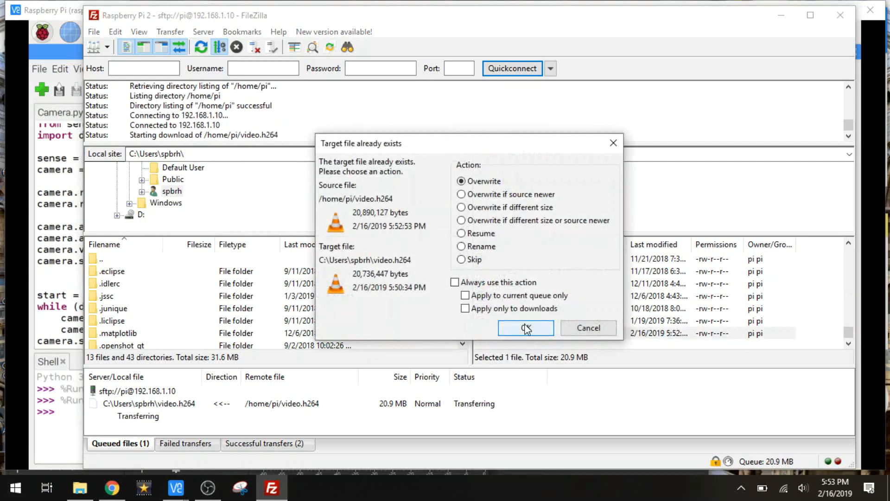
click(525, 328)
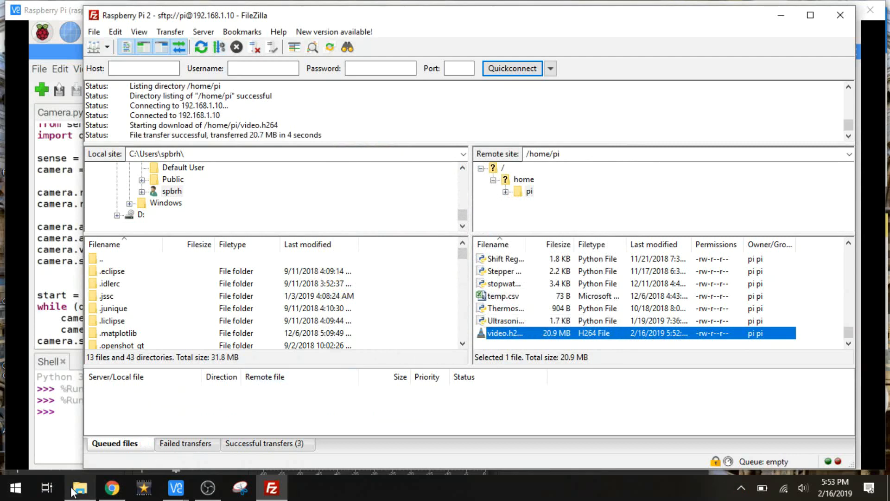
- Open video.h264 from File Explorer in VLC and watch the temperature overlay playback
click(79, 488)
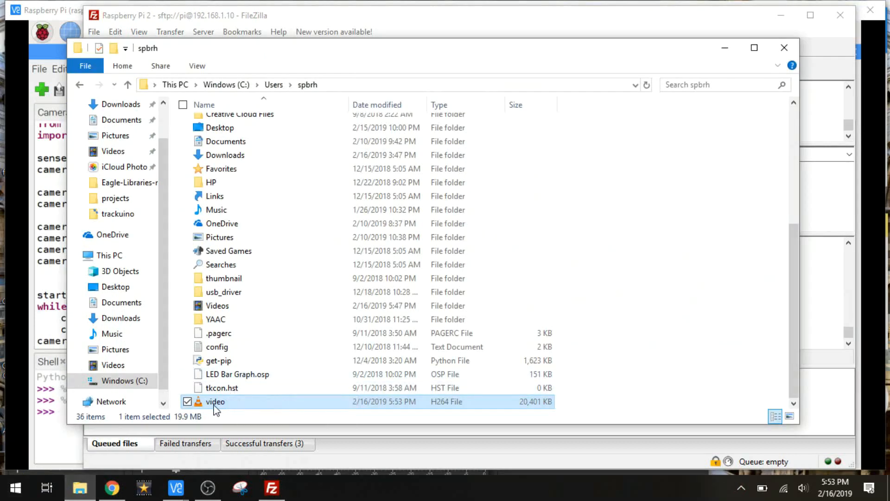
double_click(215, 402)
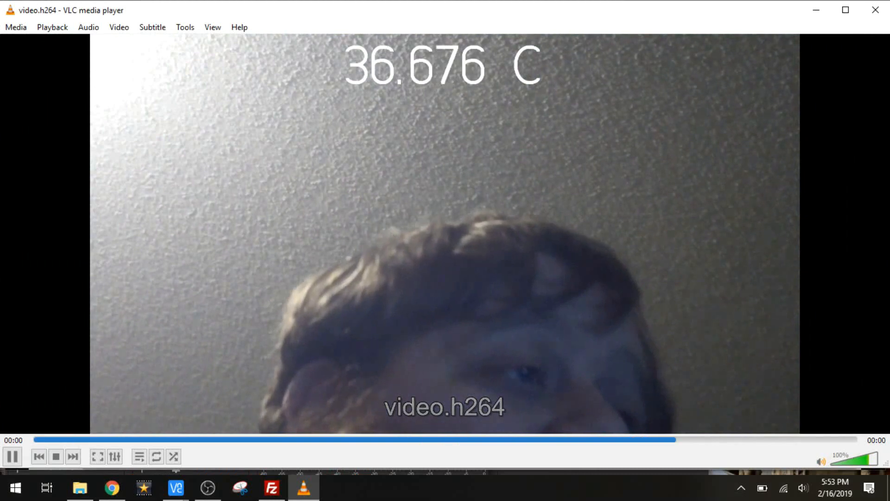
click(56, 456)
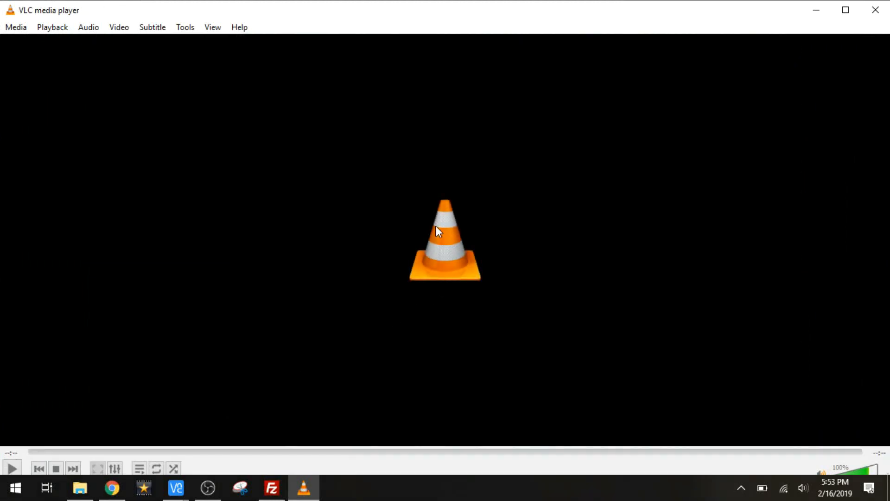
mouse_move(436, 127)
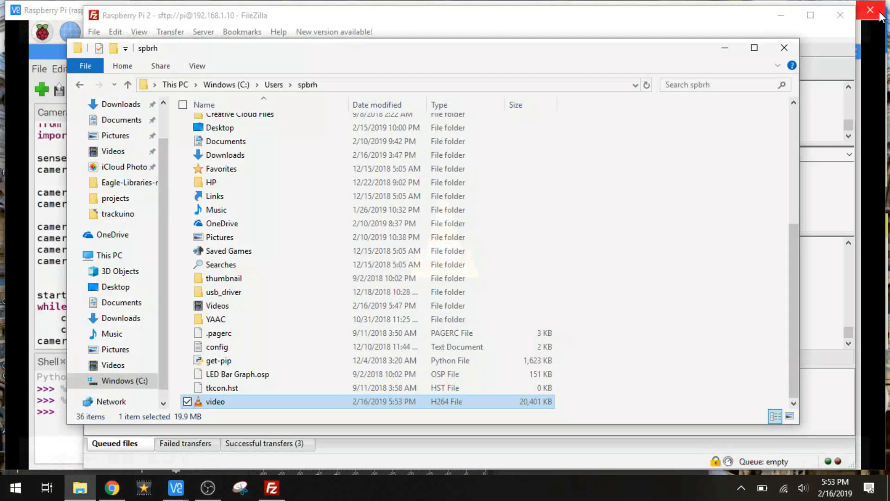
mouse_move(600, 364)
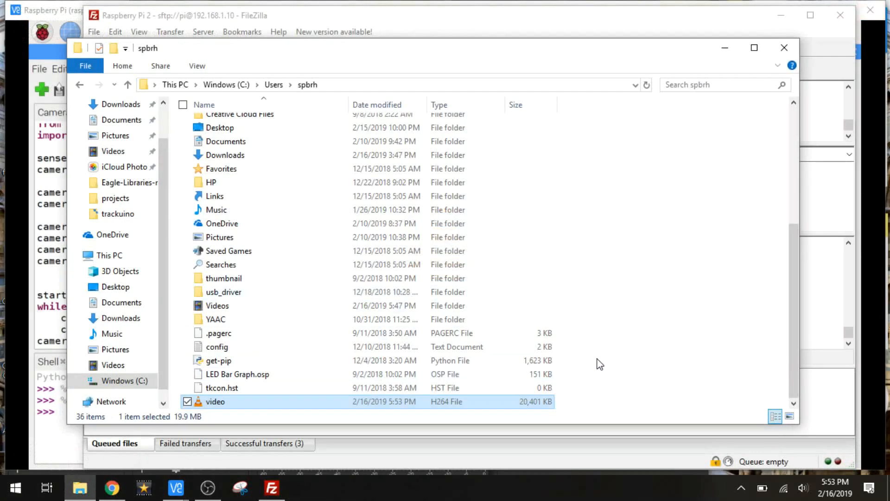